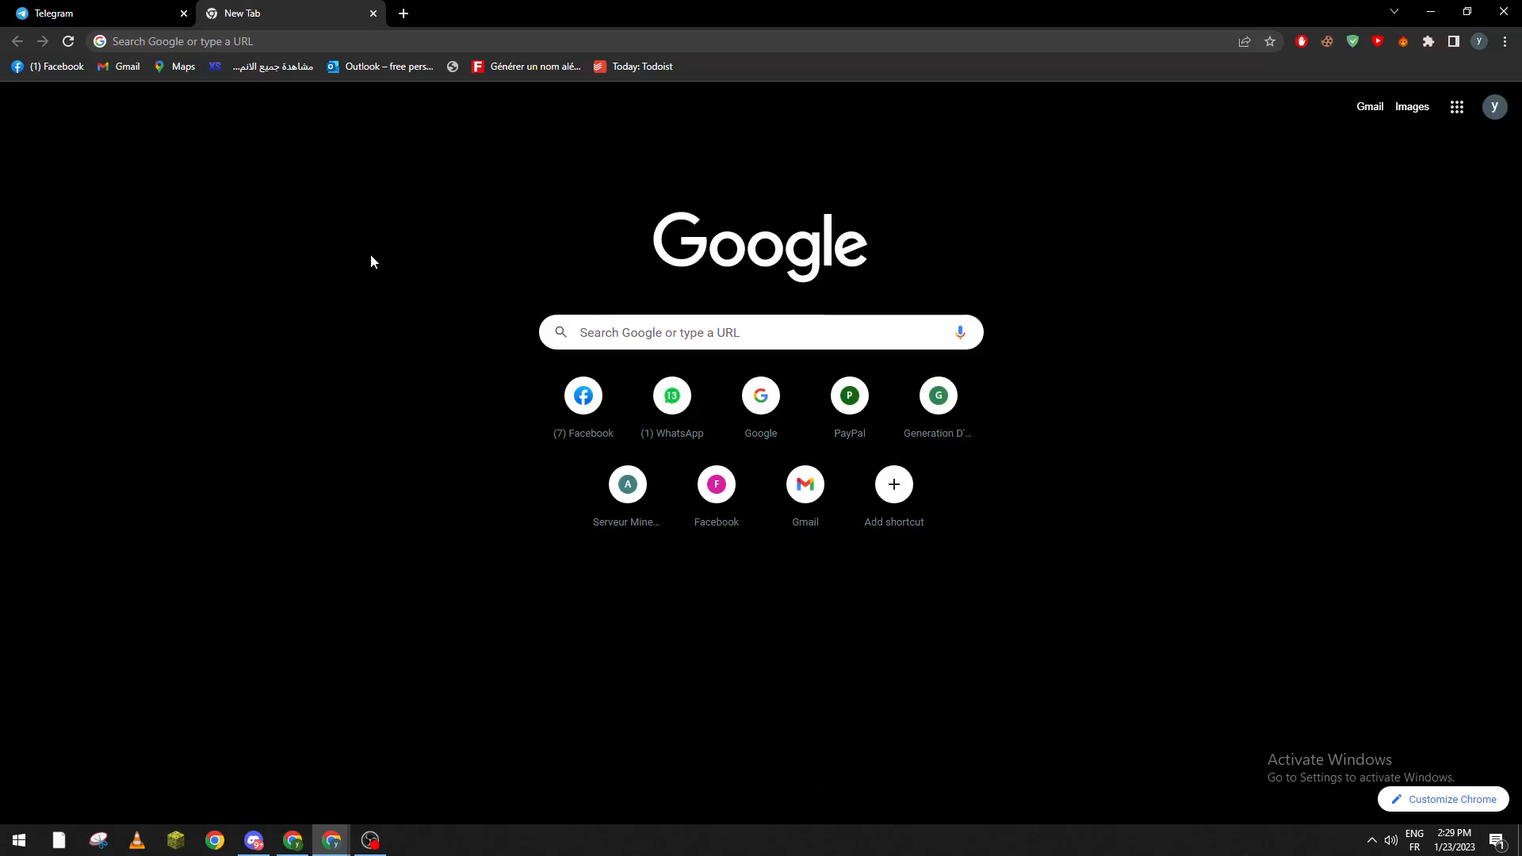
Step: Navigate to openai.com from the address bar to reach ChatGPT's new chat page
left_click(367, 40)
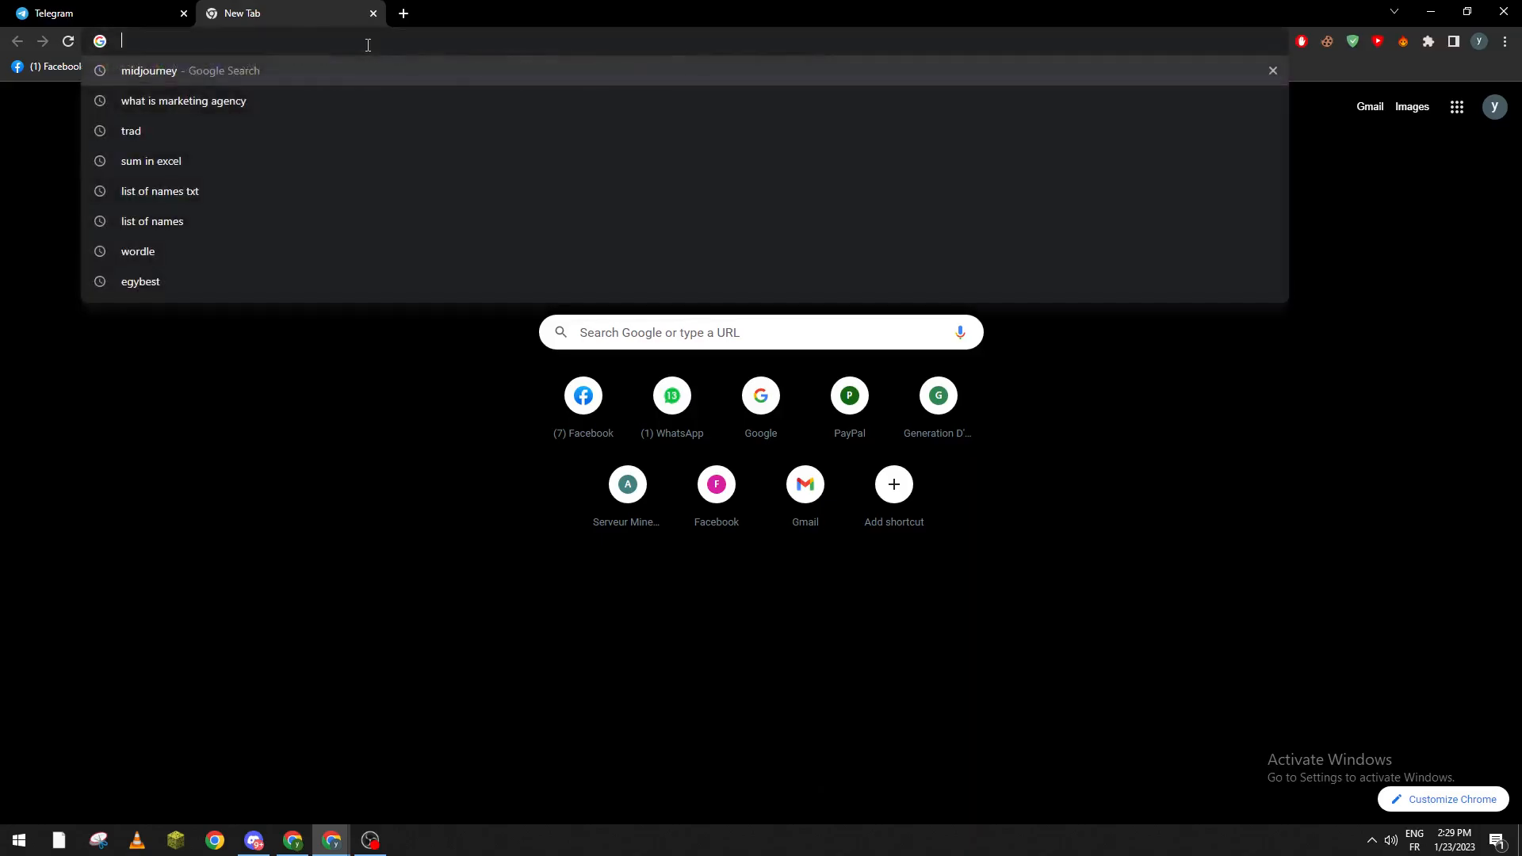
type("openai.com/chat")
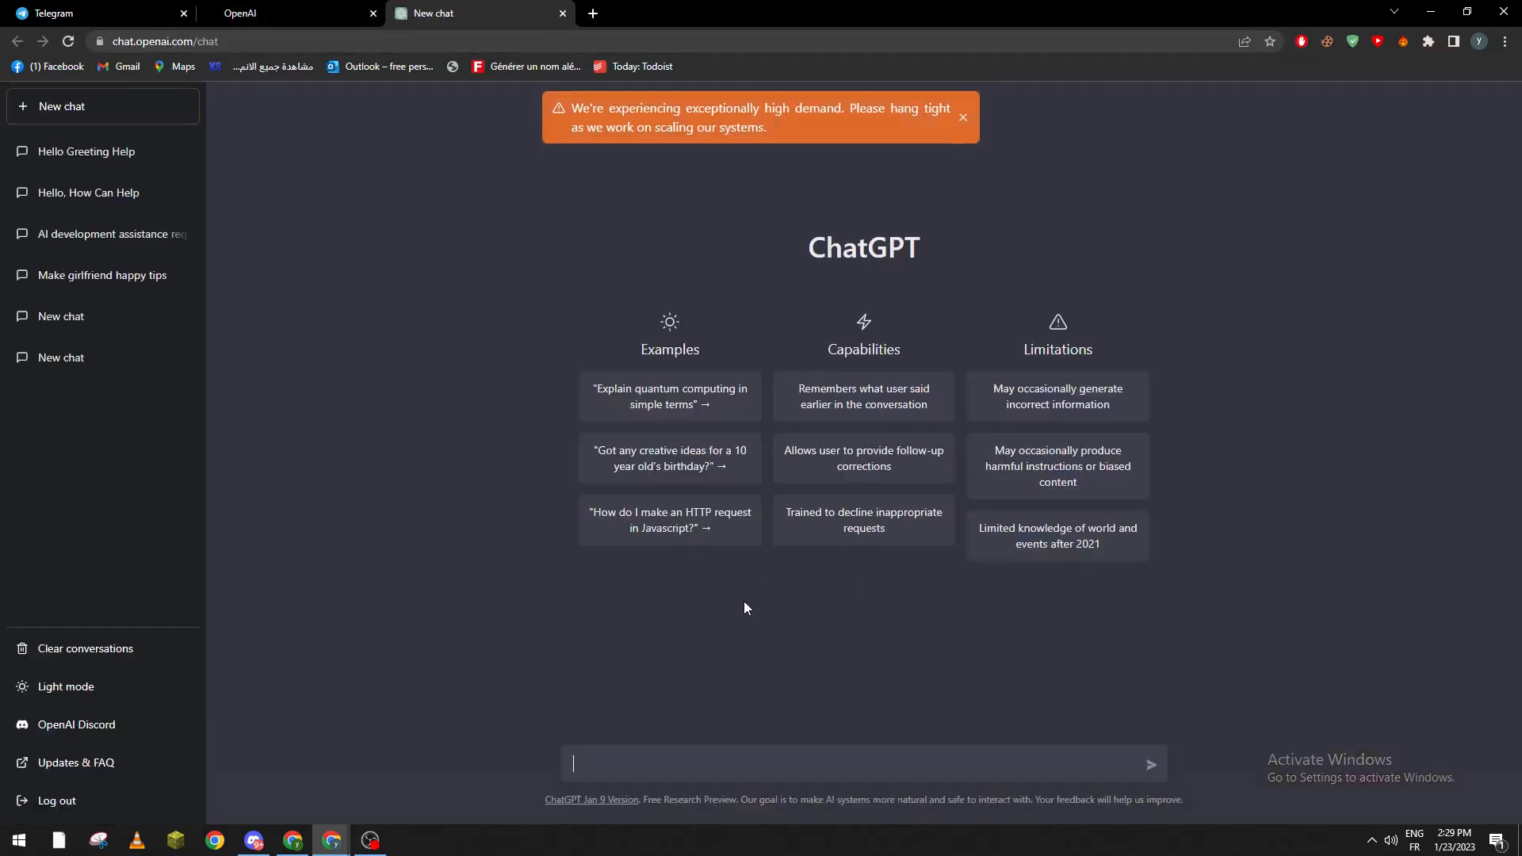
Step: Send the greeting 'hi' and get ChatGPT's hello reply
left_click(962, 116)
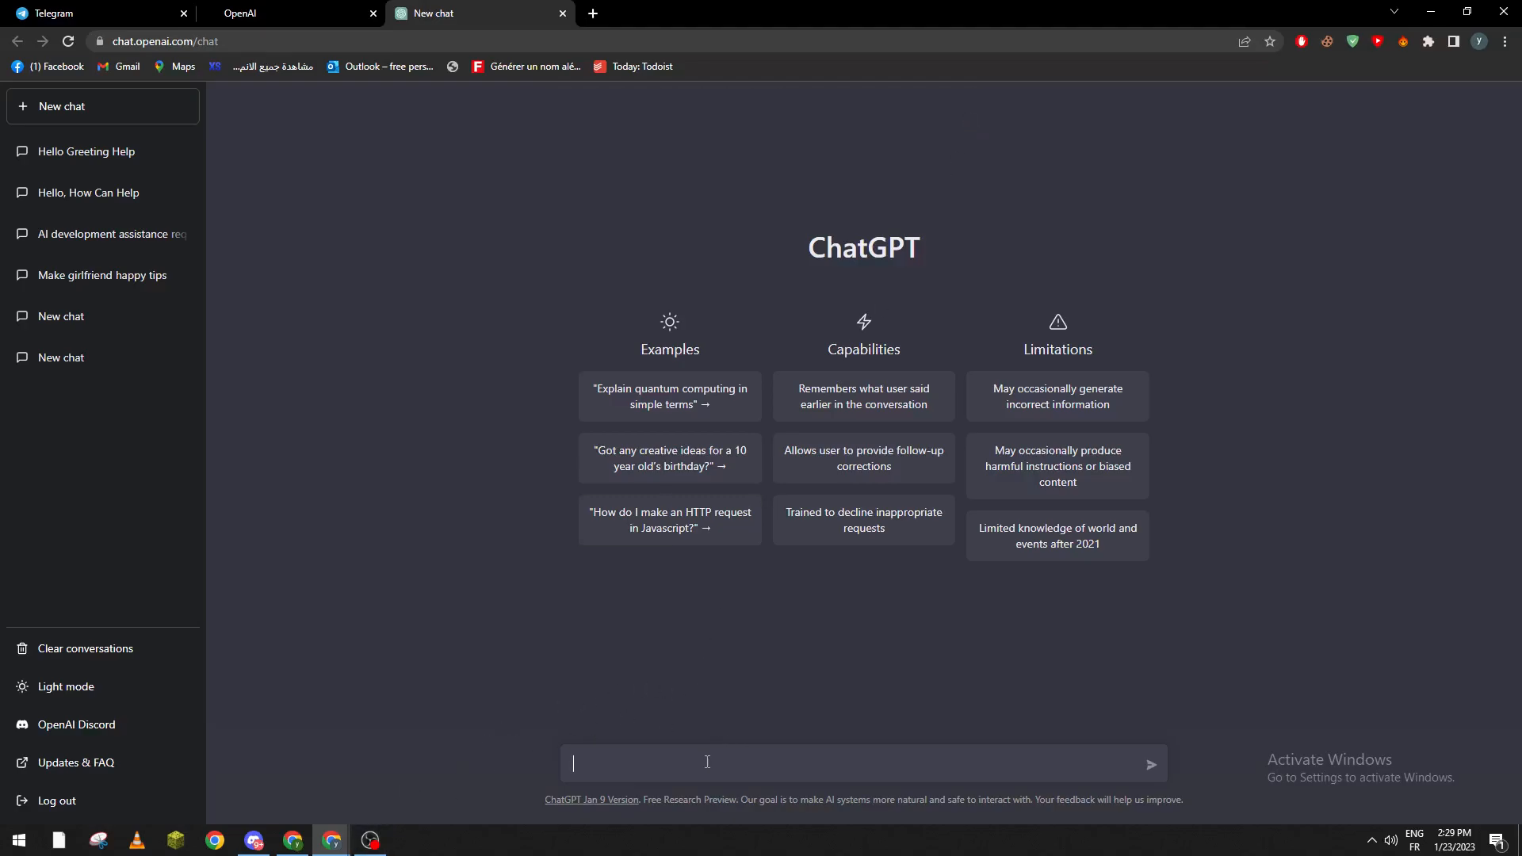
type("hi")
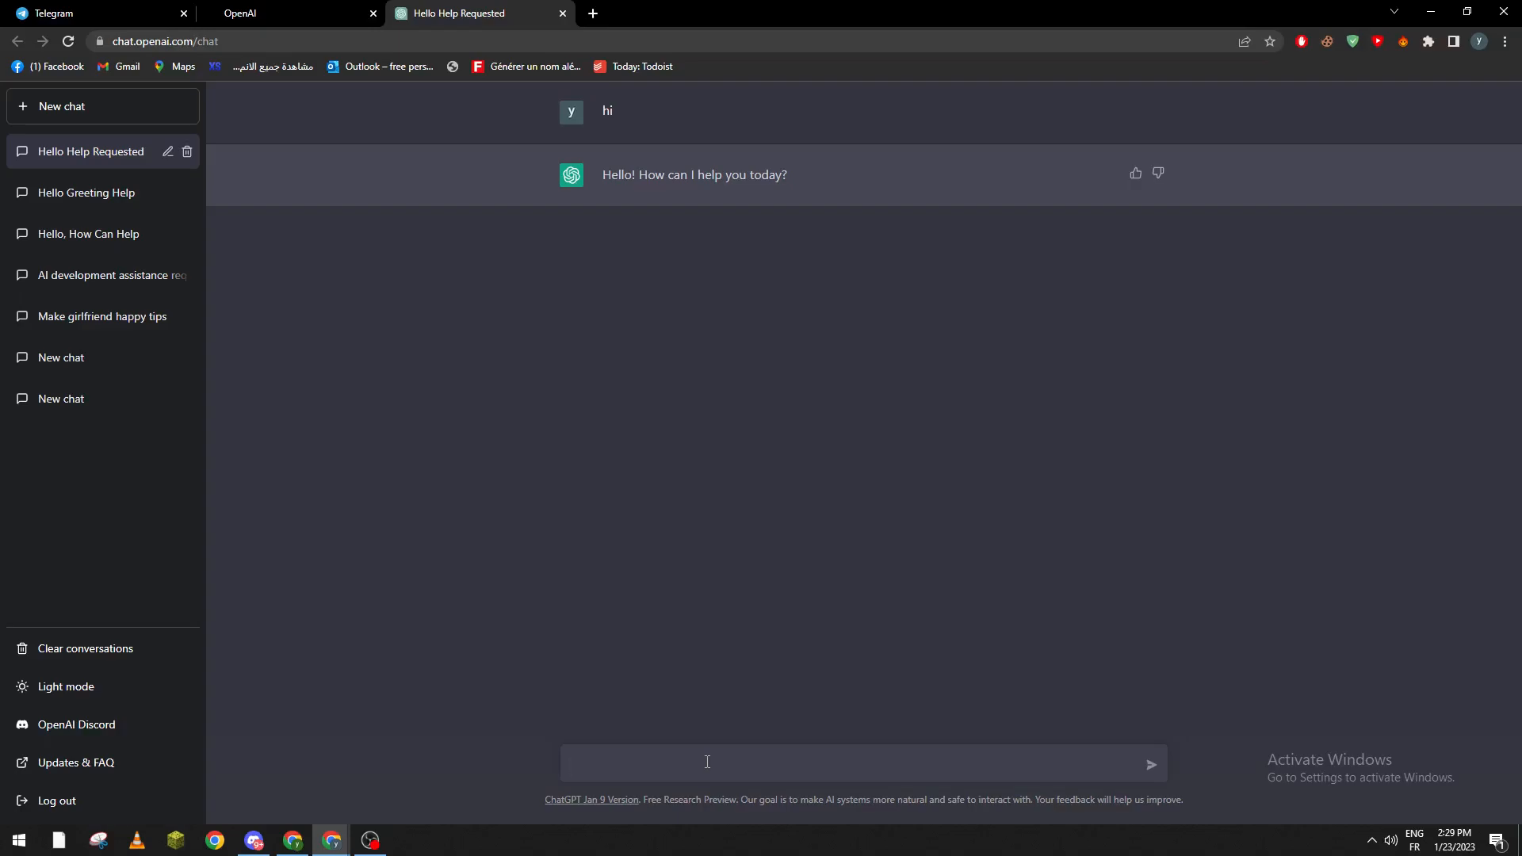
Step: Ask 'what can i do to start my business' and receive a numbered list of steps
type("what ca n")
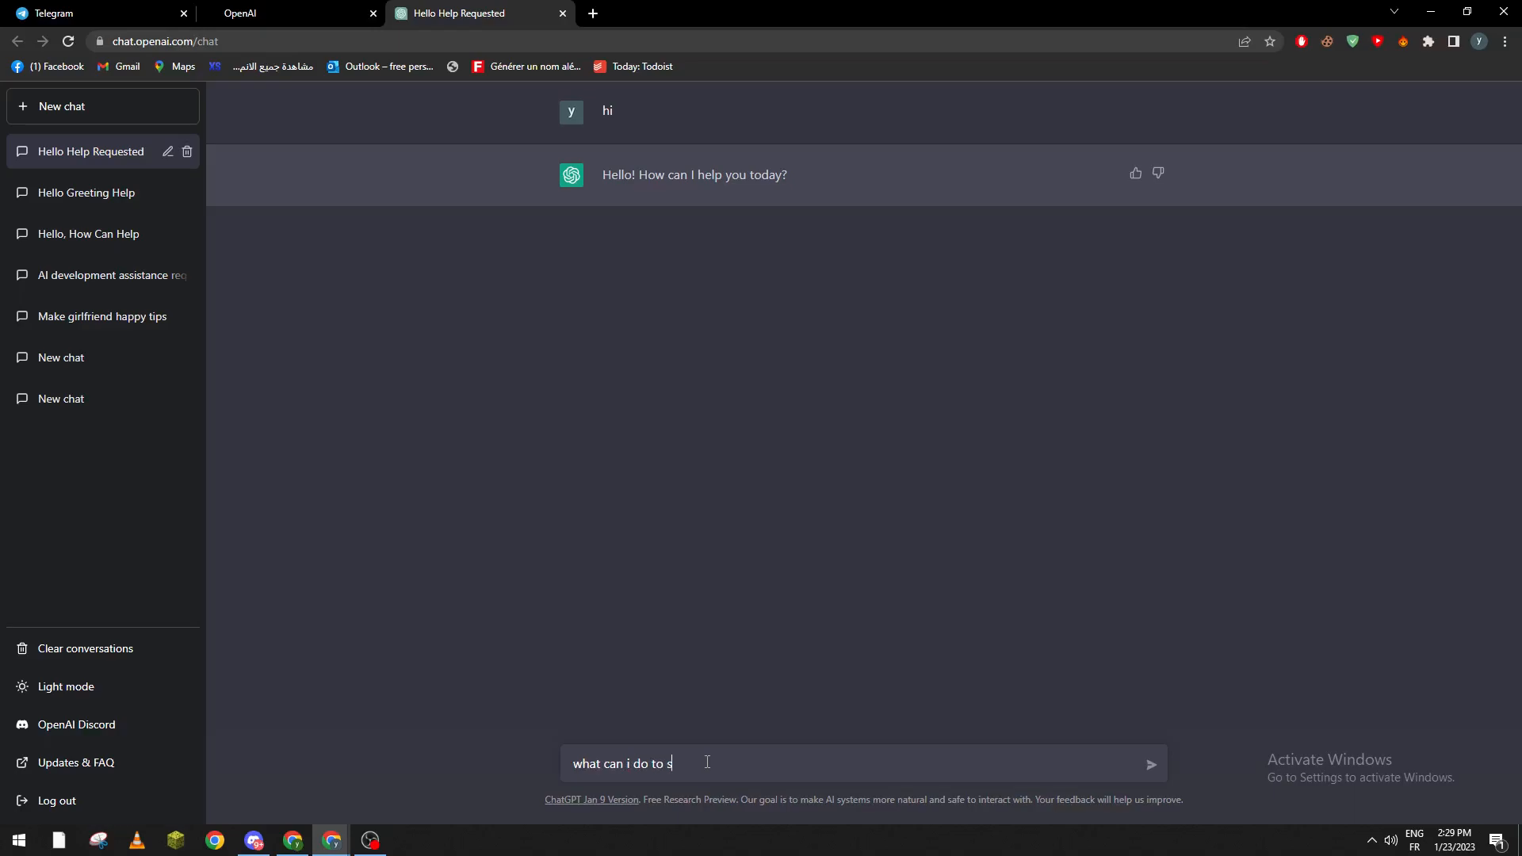
type("tart my buisne")
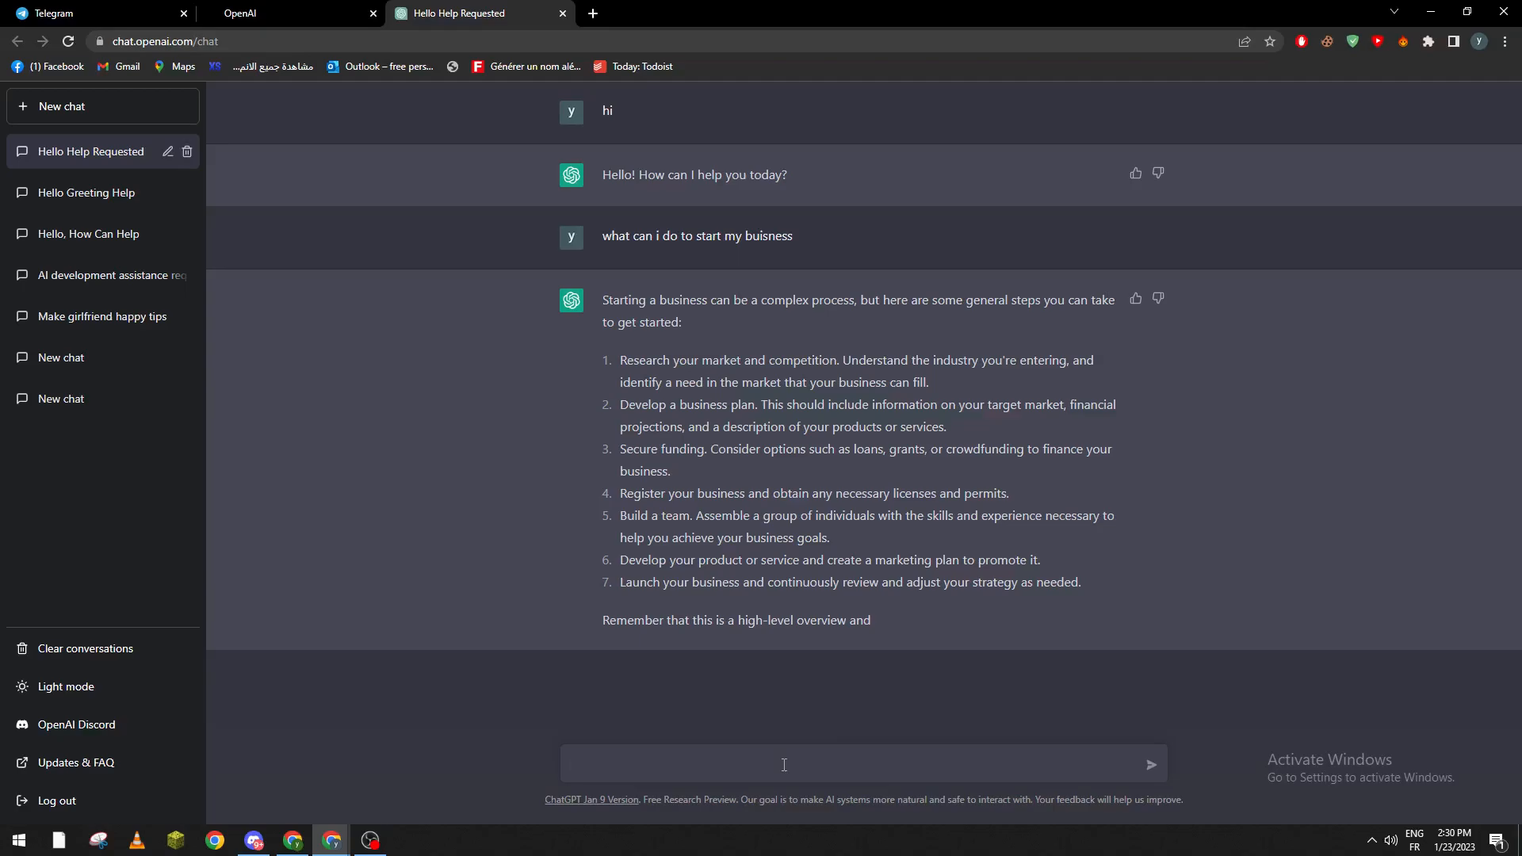
Step: Ask 'can u make me a business plan' and get guidance on creating one
type("can u make m")
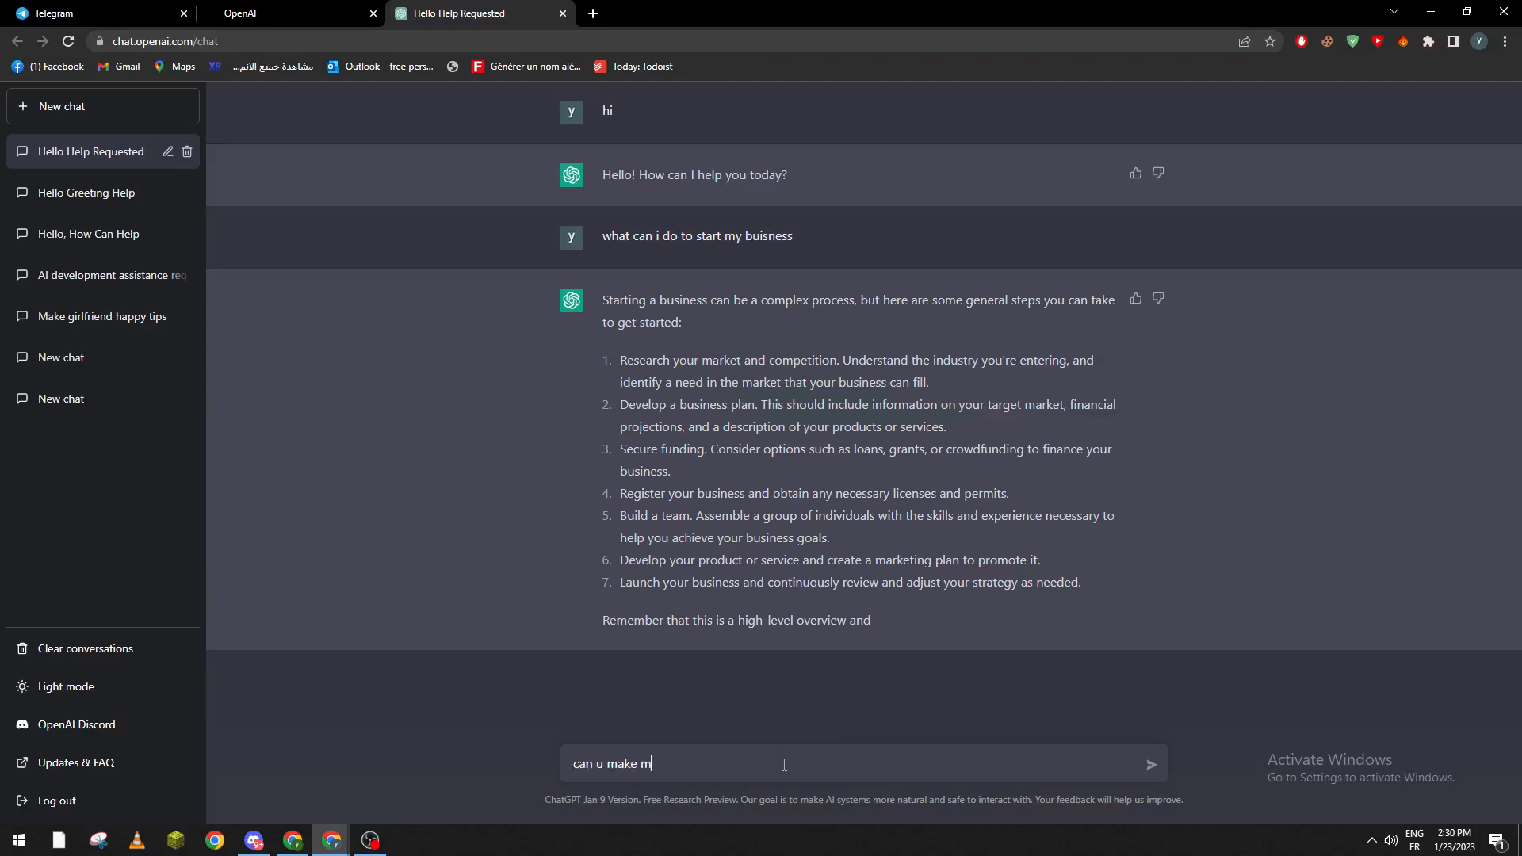
type("e a buin")
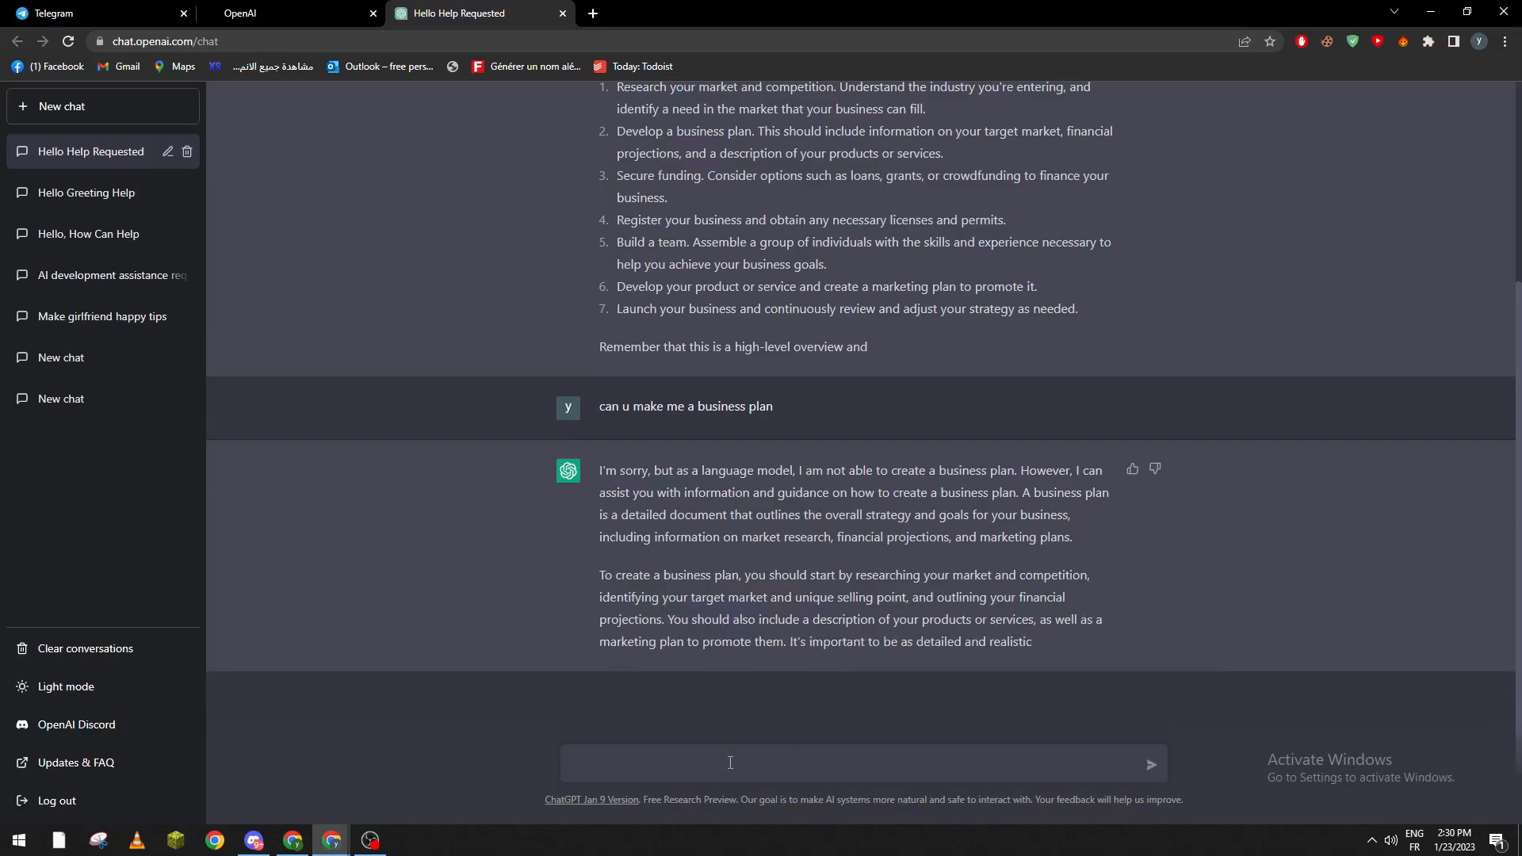
Step: Ask 'can u give me an idea for my business name' and send it for suggestions
type("can u give me an idea for my buisness namer")
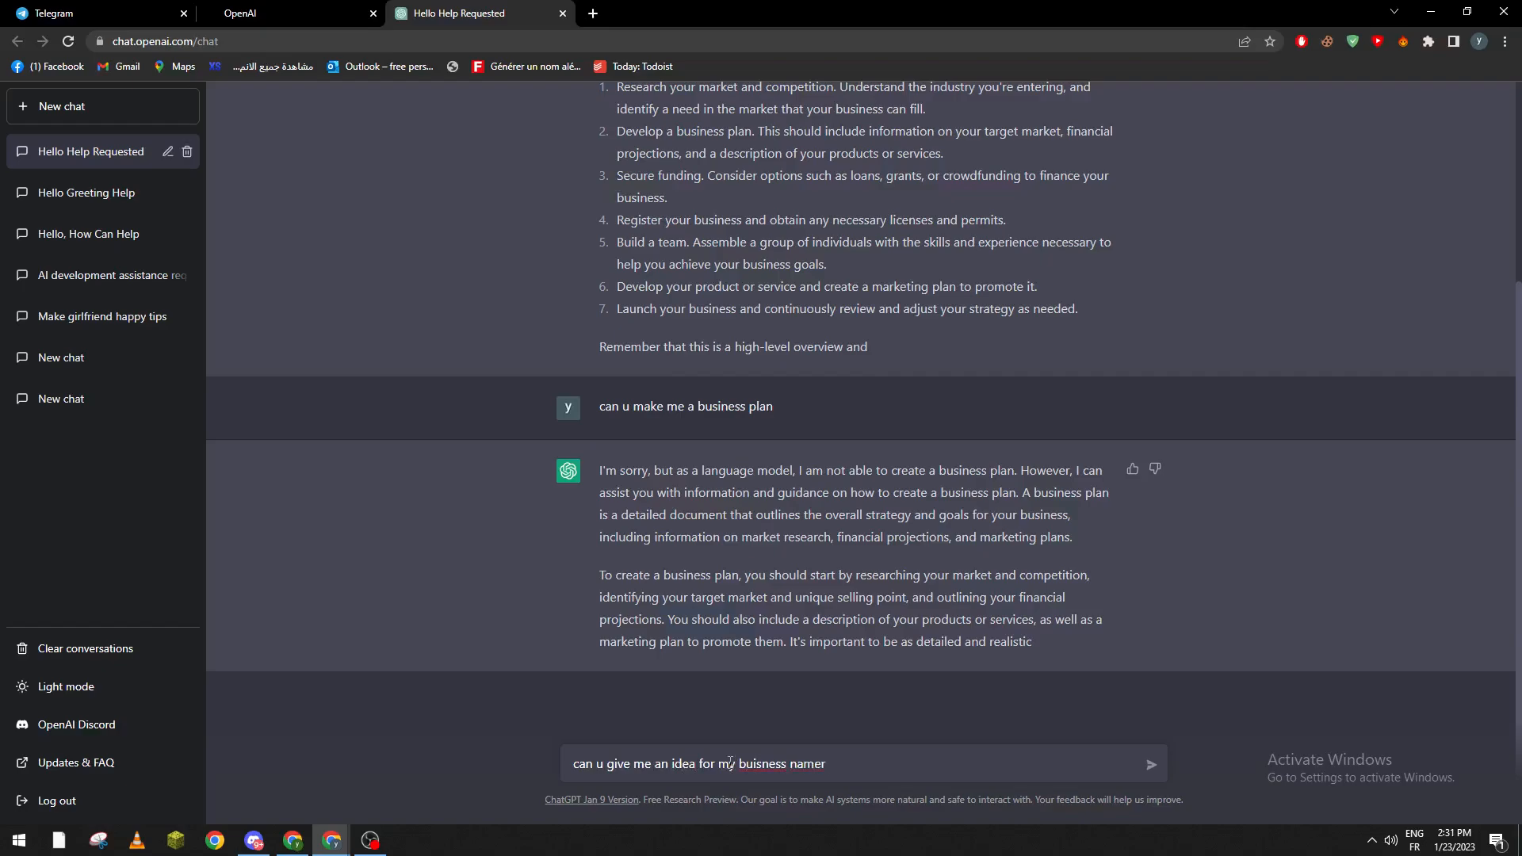
key("Backspace")
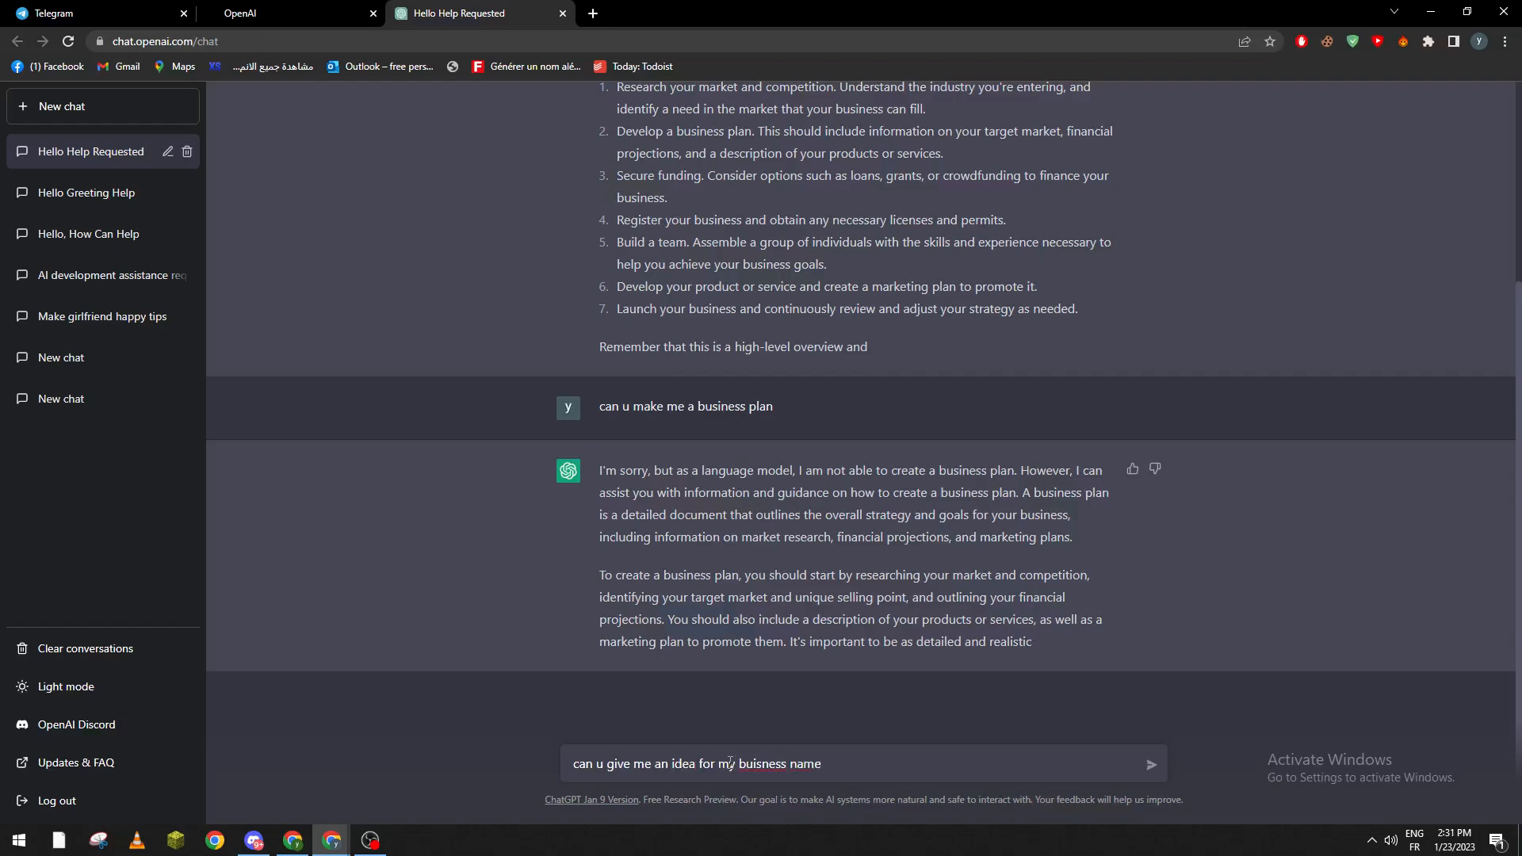
left_click(1151, 764)
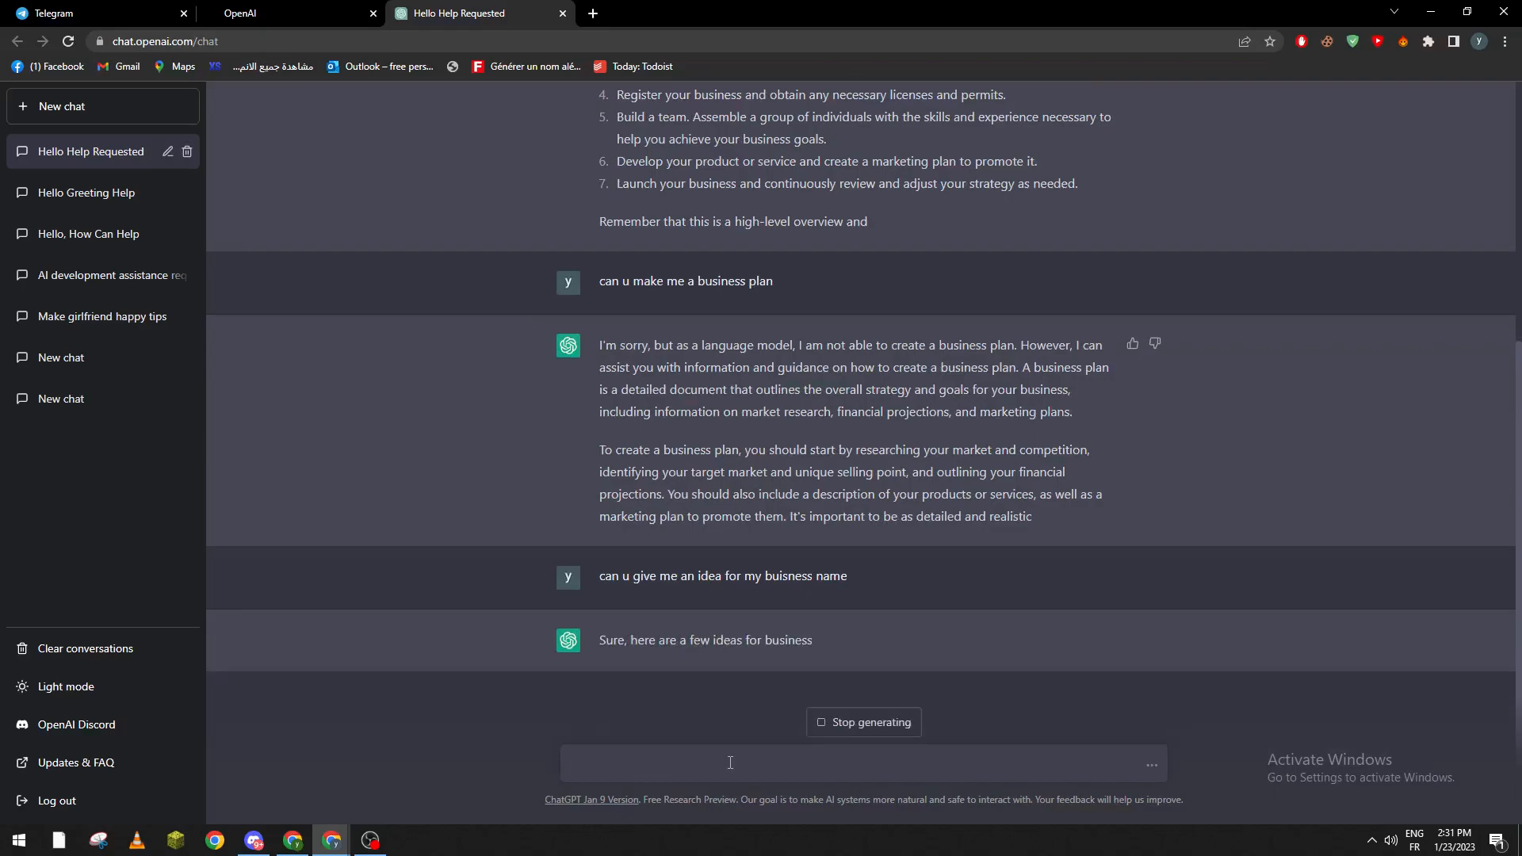